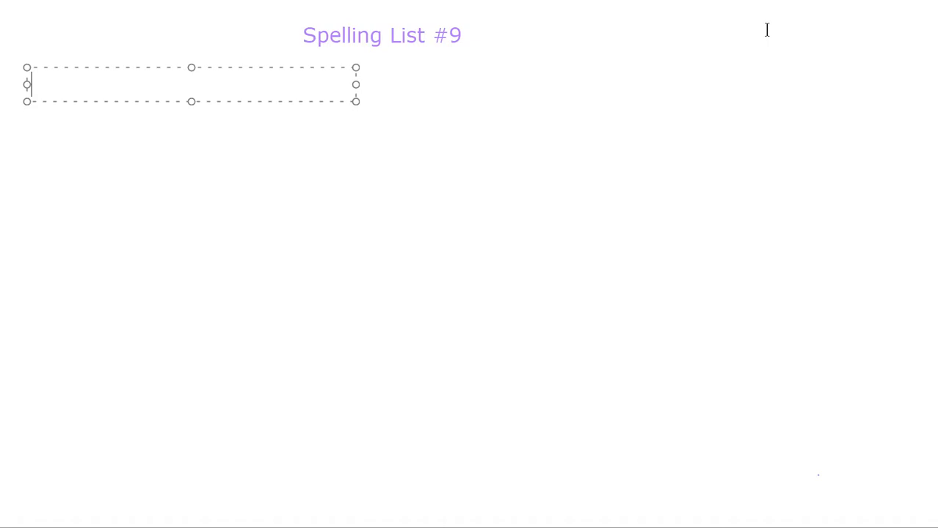
mouse_move(266, 111)
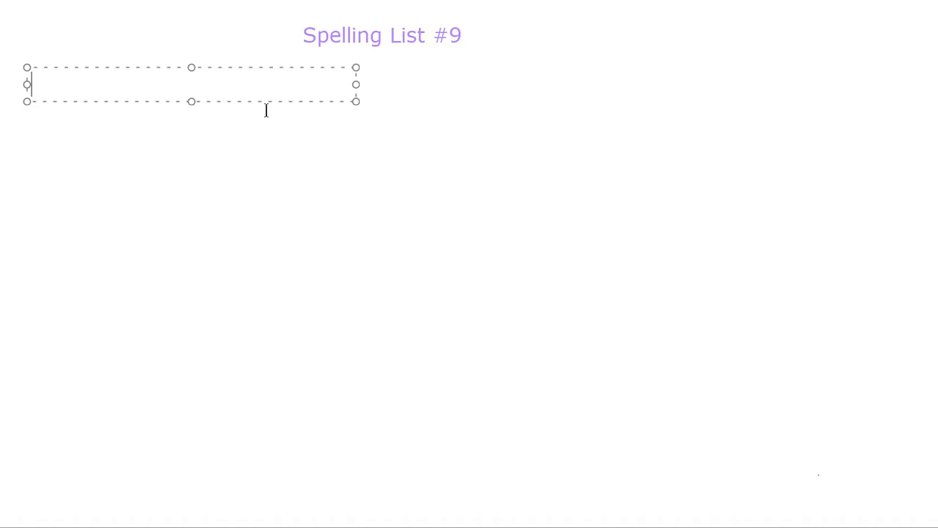
mouse_move(66, 88)
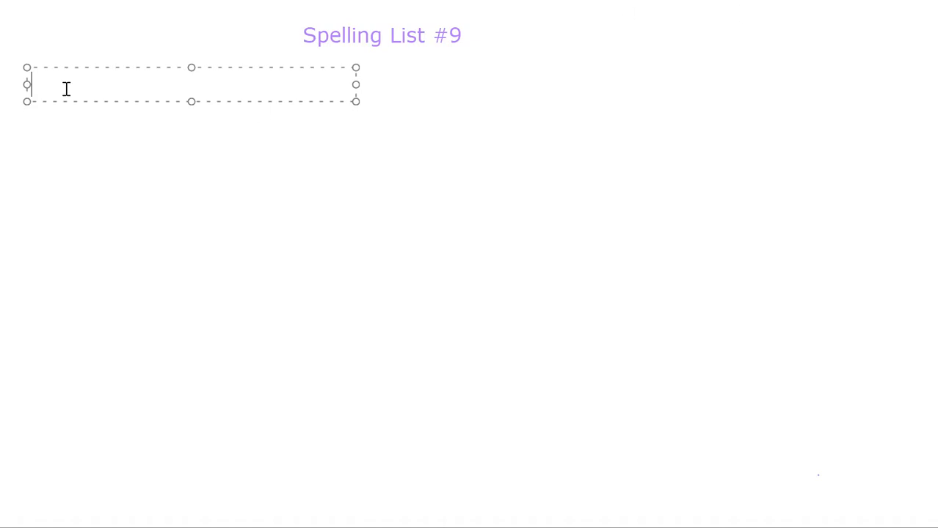
Step: Enter '1. Seven' followed by the sentence 'Seven kids were playing outside.'
type("1.")
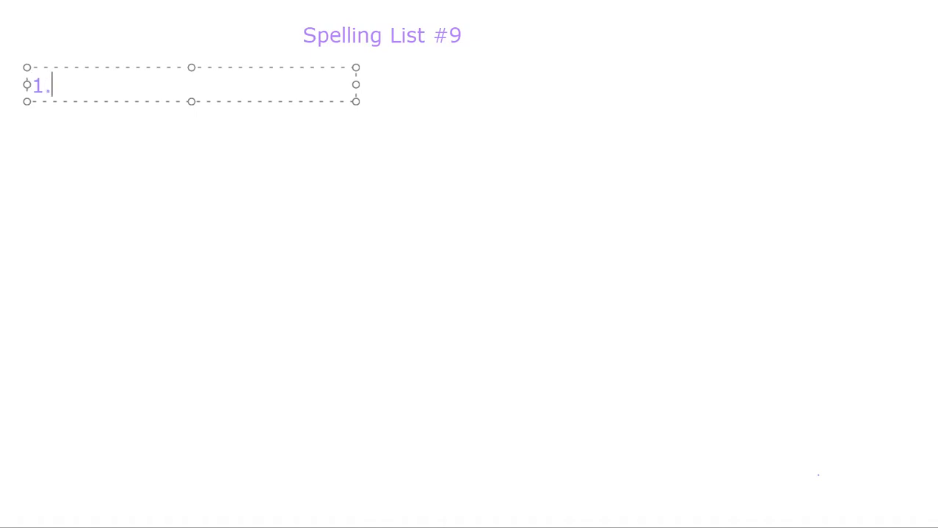
type("Se")
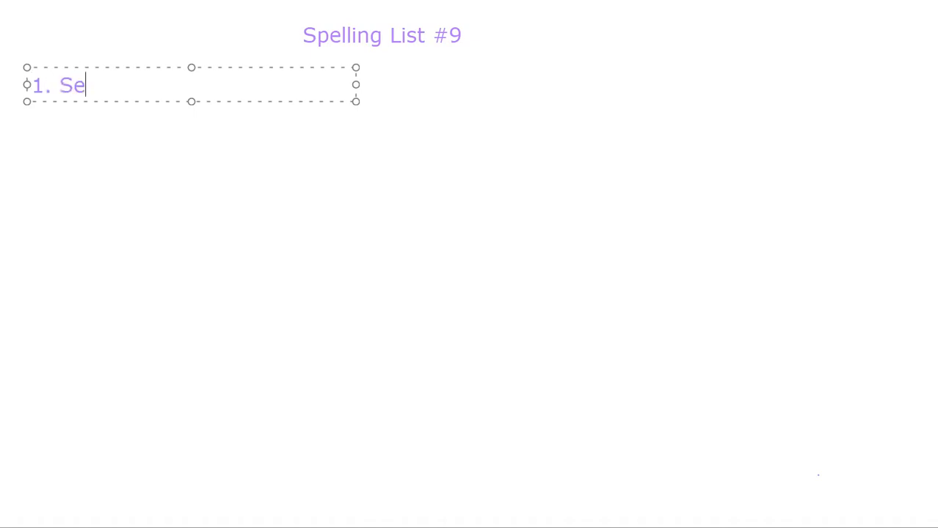
type("ve")
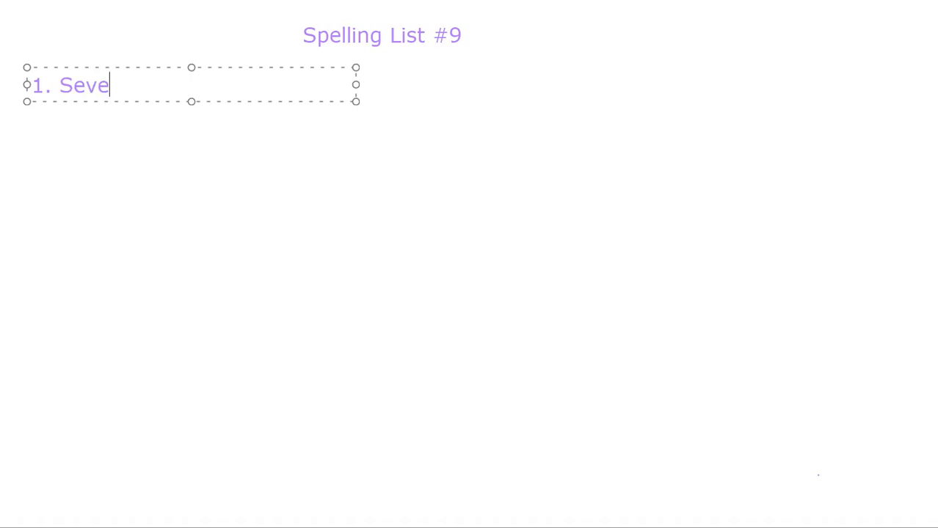
type("n")
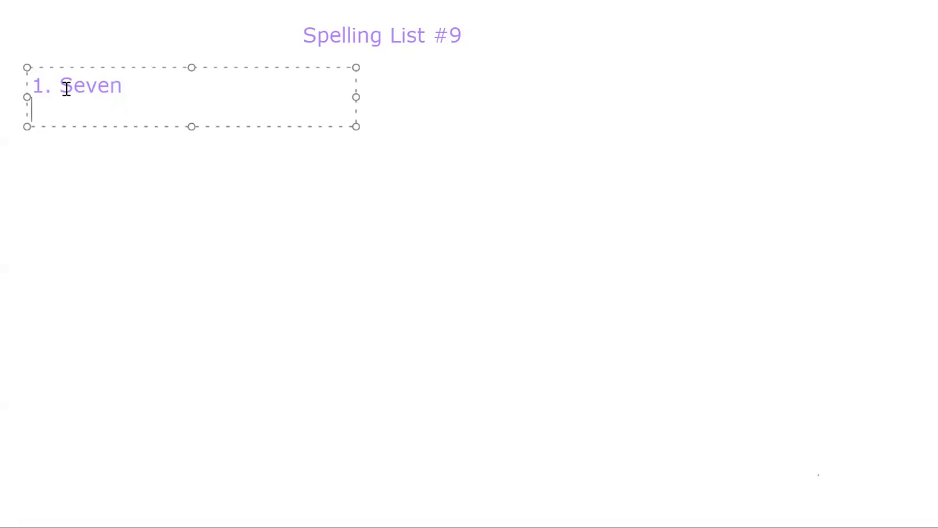
type("S")
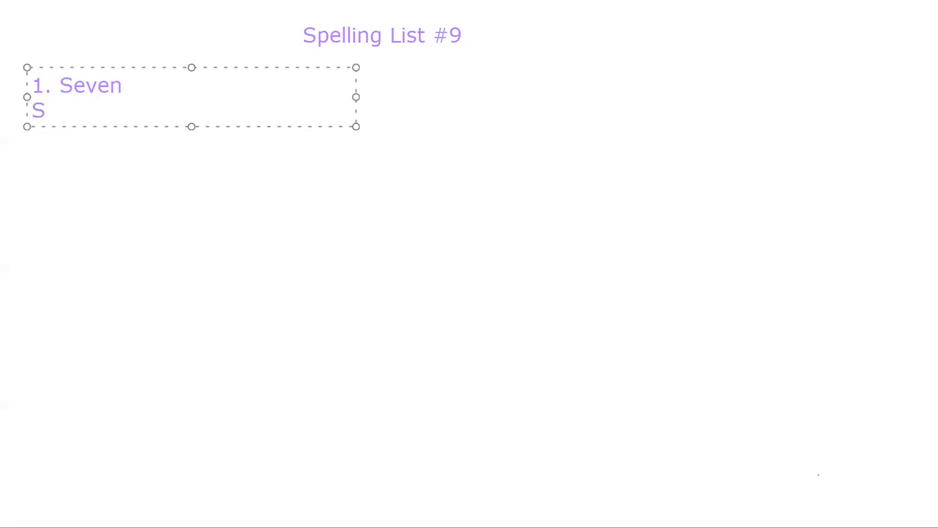
type("eve")
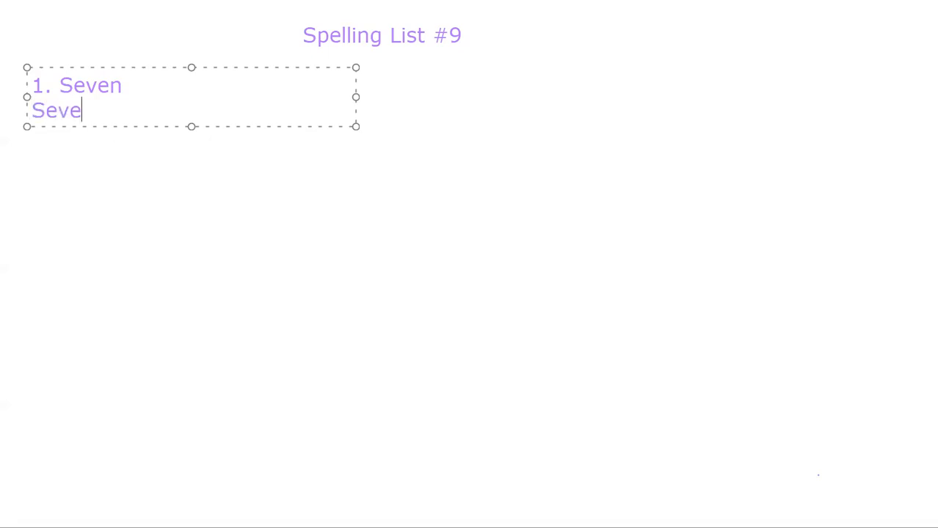
type("n kids were playing outside.")
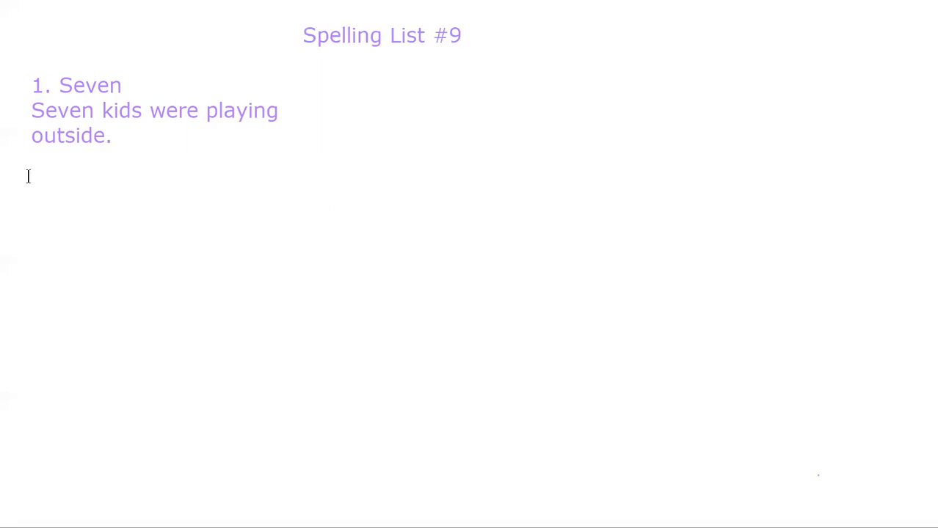
Step: Enter '2. Eight' followed by the sentence 'I have eight books.'
type("2")
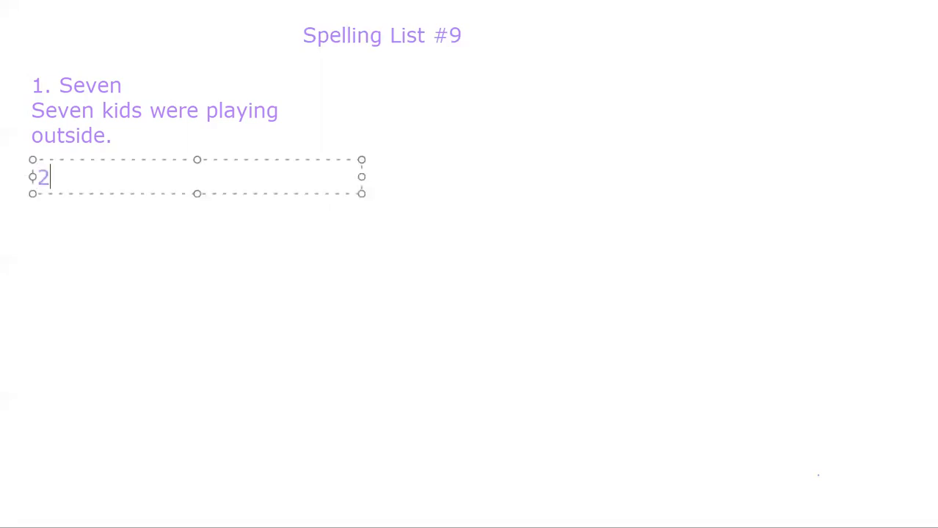
type(". Eight")
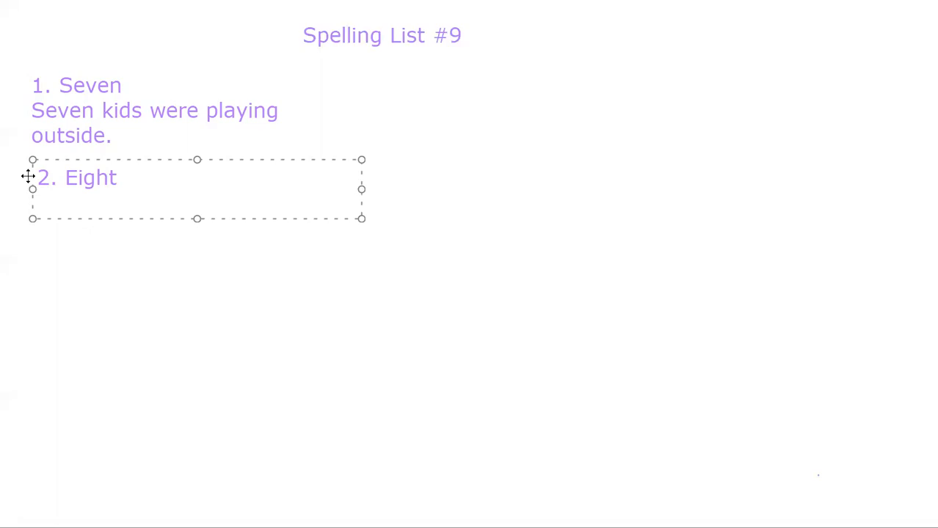
type("I")
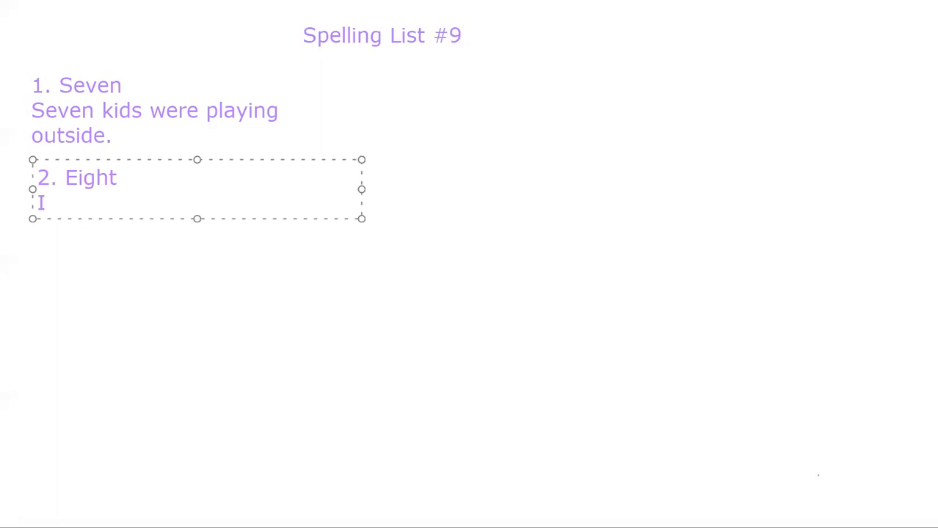
type("hav")
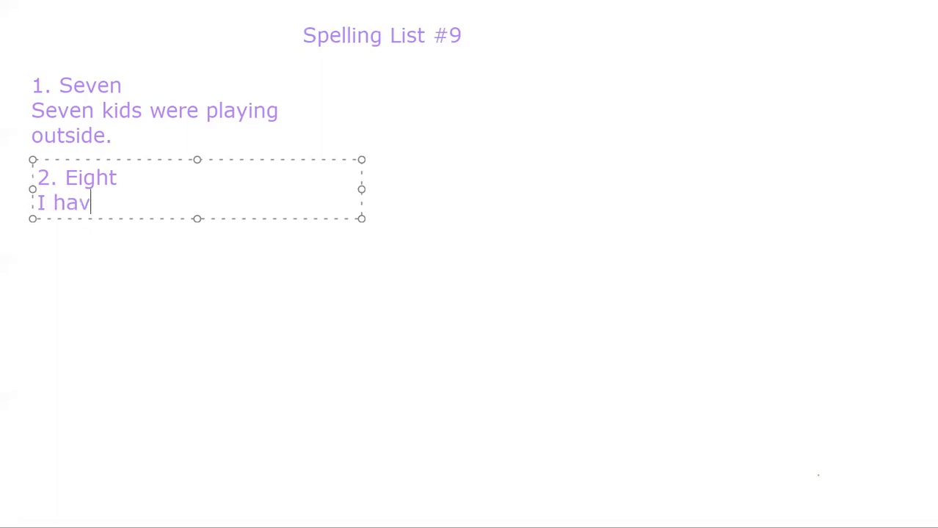
type("e")
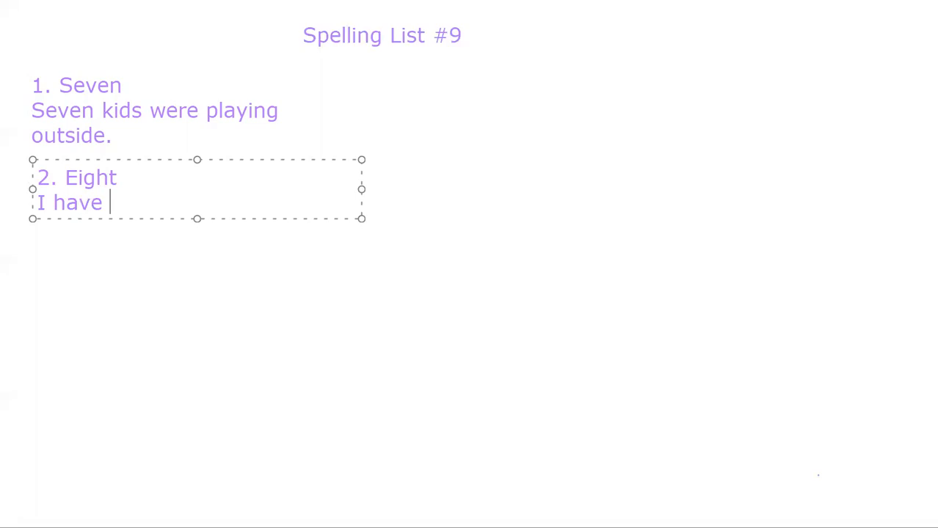
type("eight")
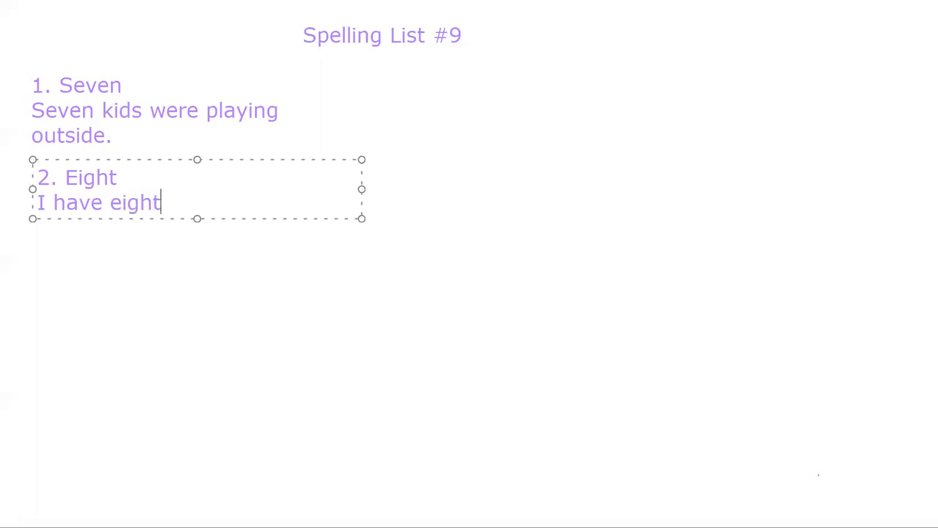
type("\" \"")
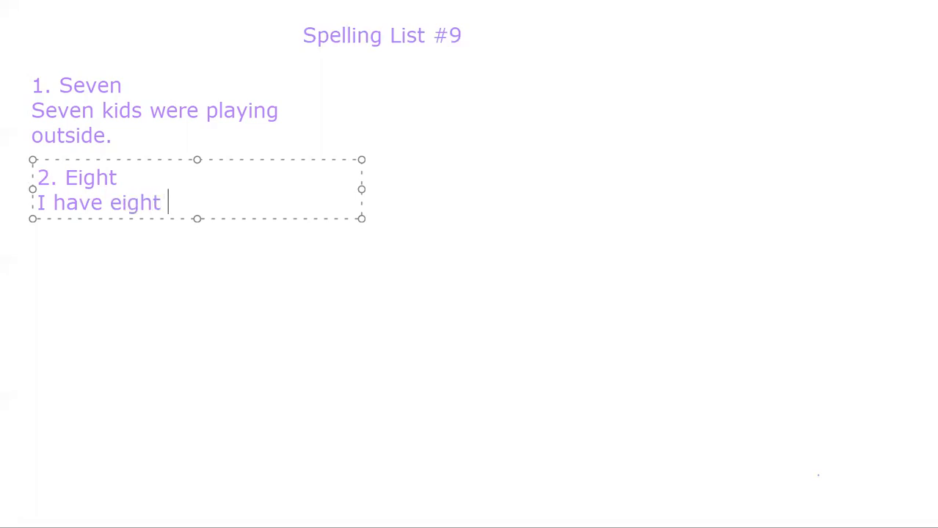
type("book")
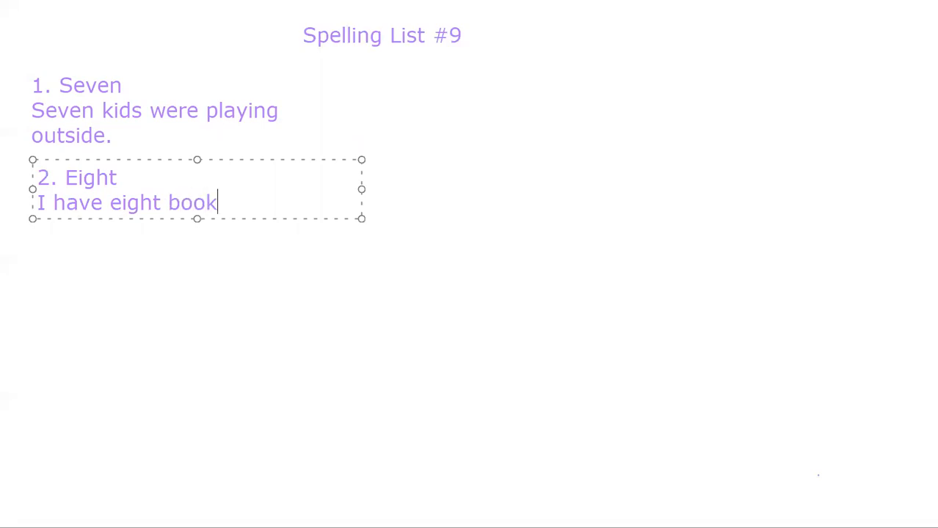
type("s.")
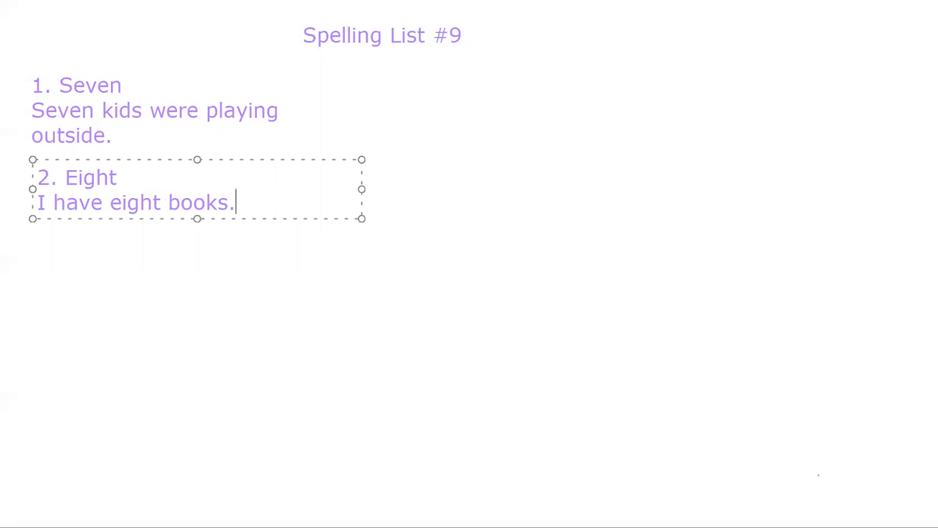
mouse_move(62, 247)
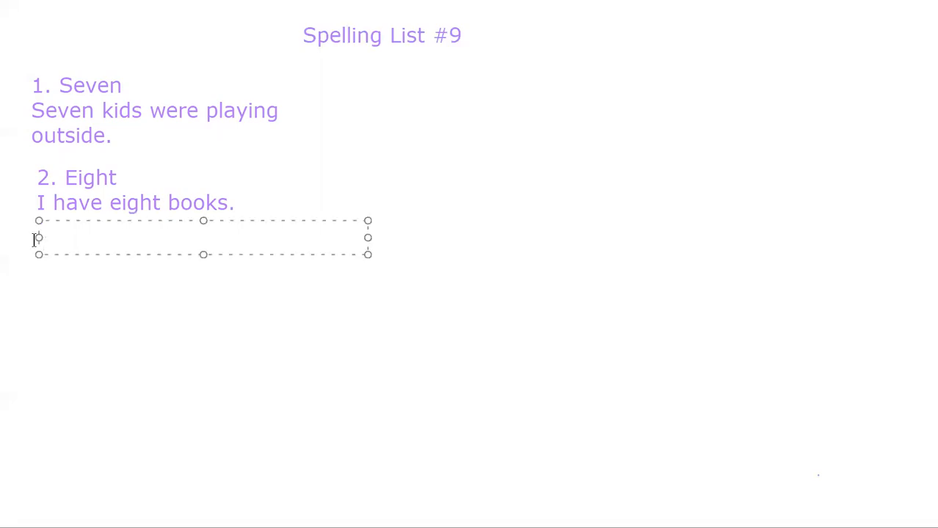
Step: Enter '3. Your' and move to a new line for its sentence
type("3")
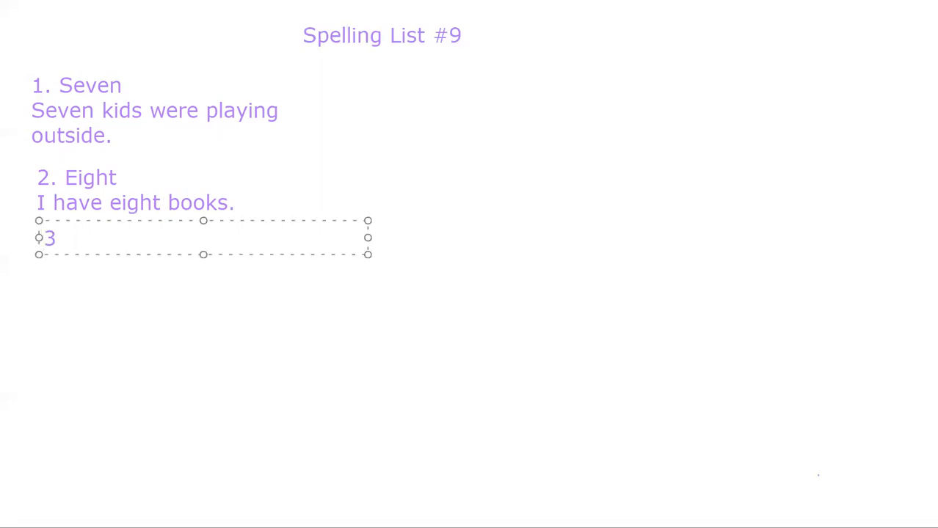
type(".")
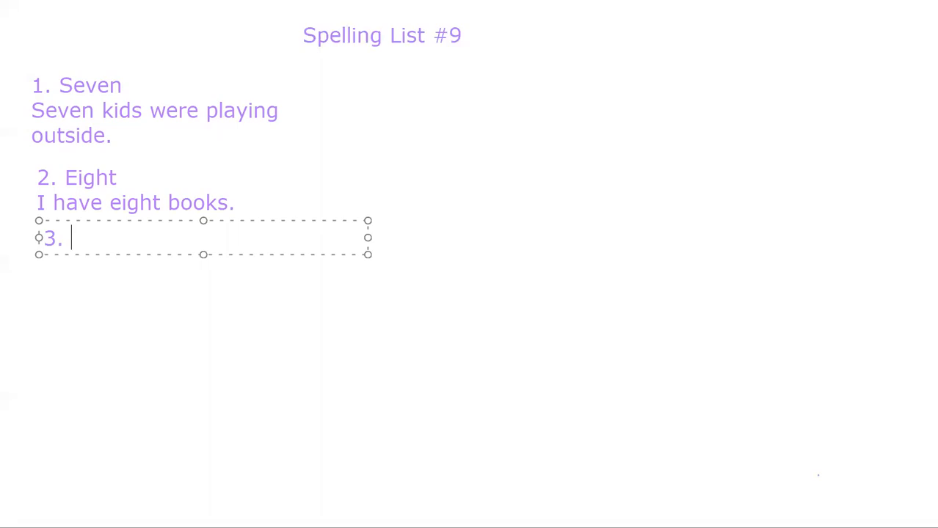
type("You")
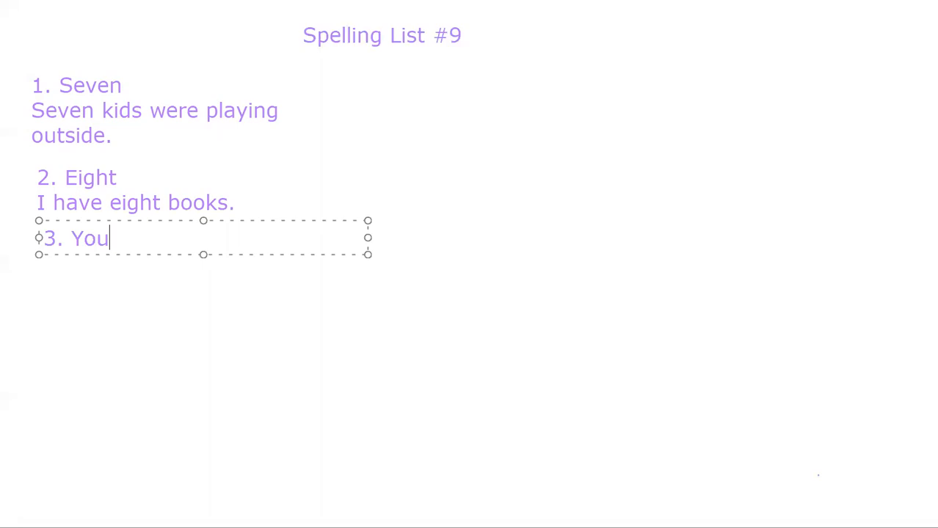
type("r")
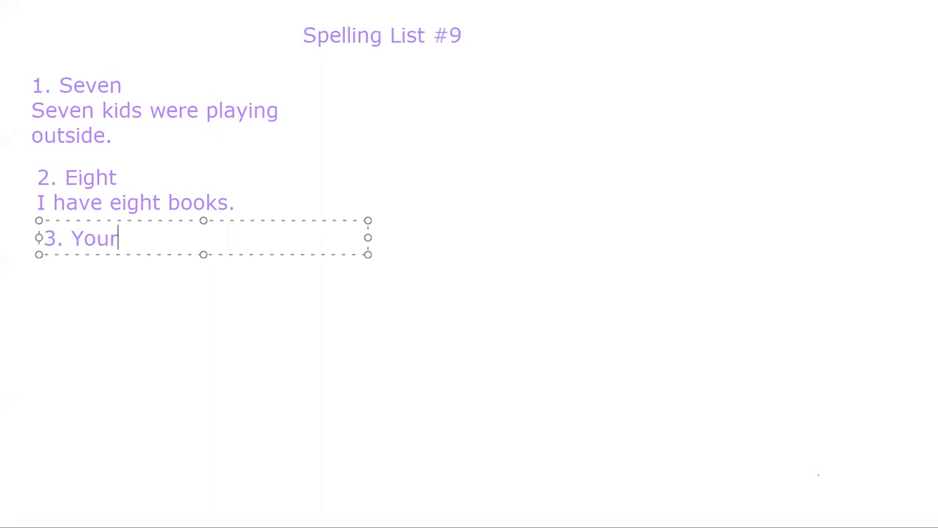
key("enter")
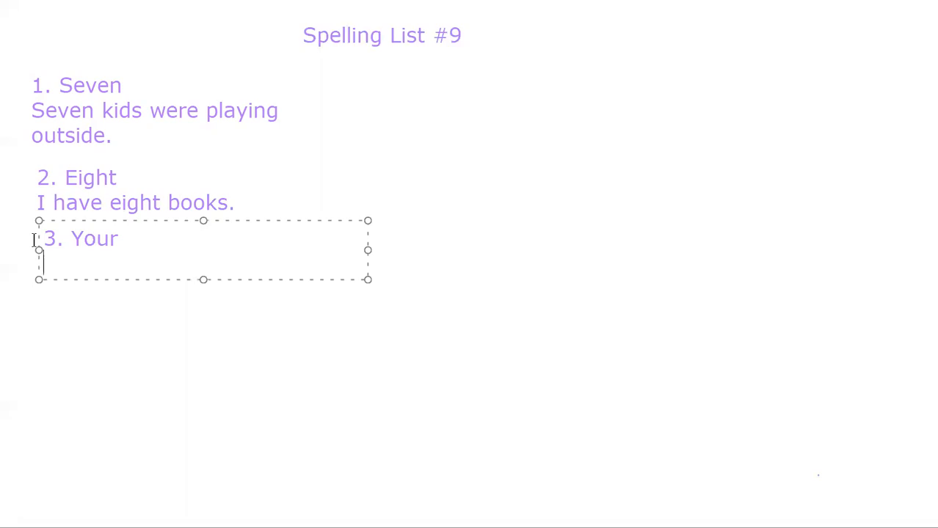
Step: Enter the sentence 'Is that your toy?' and begin item 4
type("Is that")
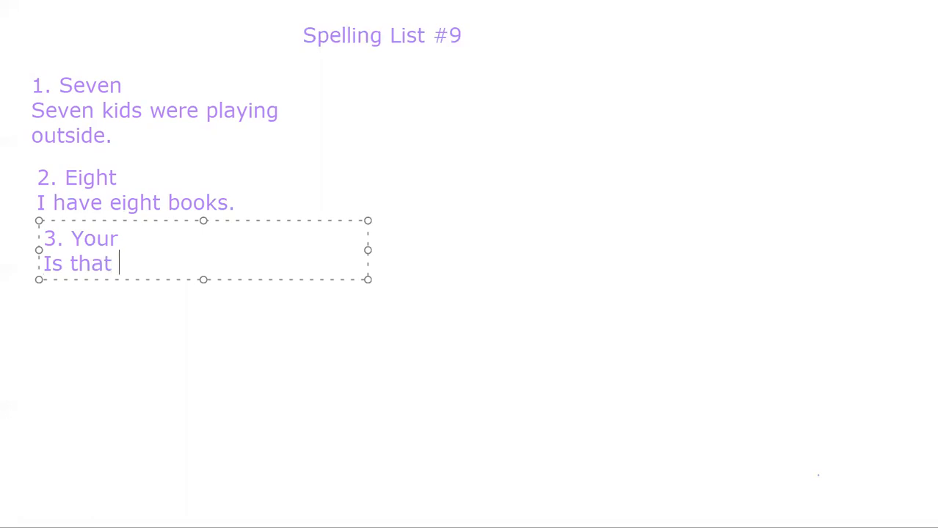
type("your")
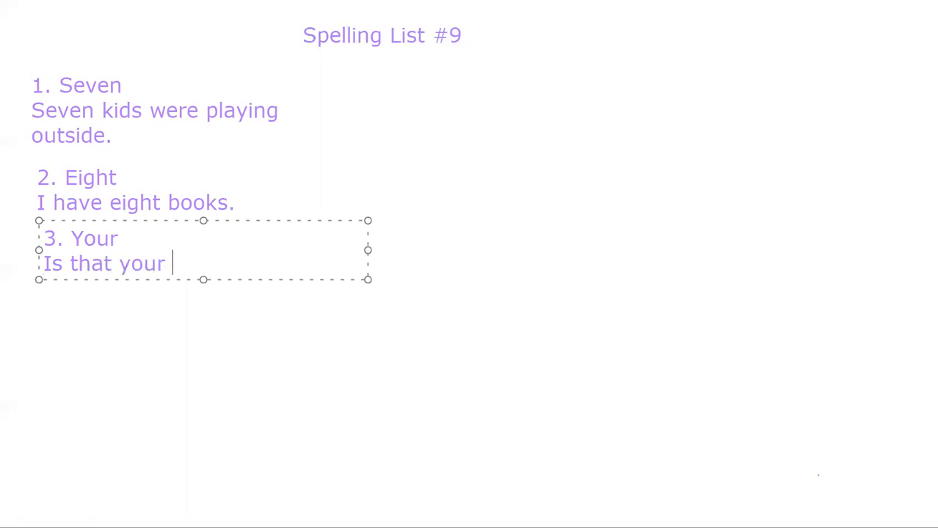
type("toy")
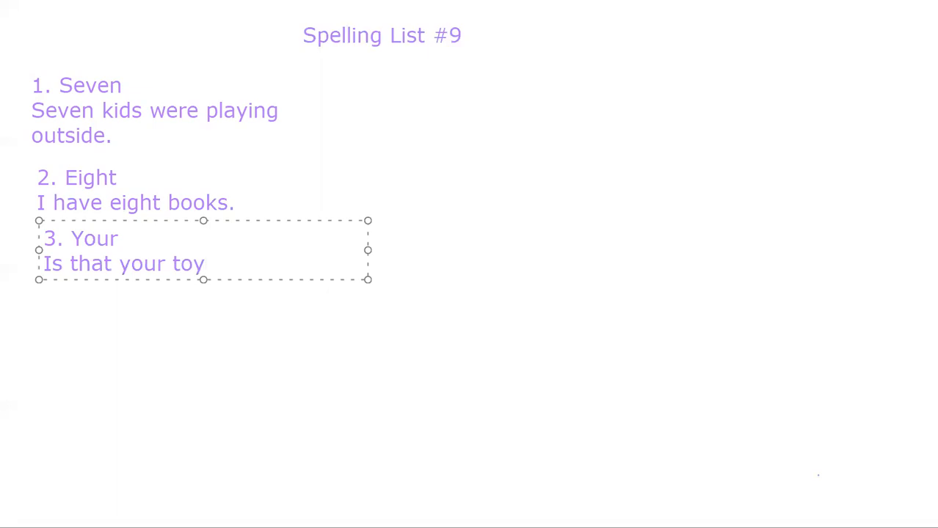
type("?")
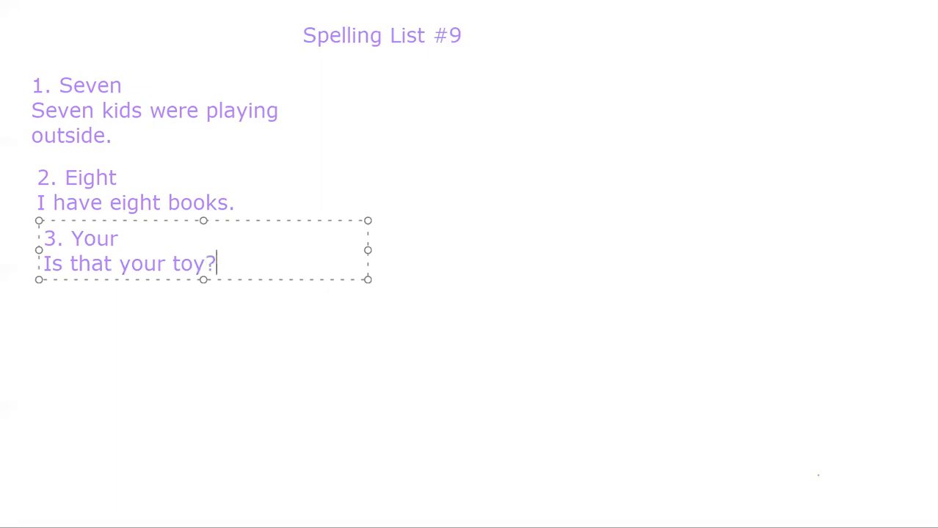
type("4")
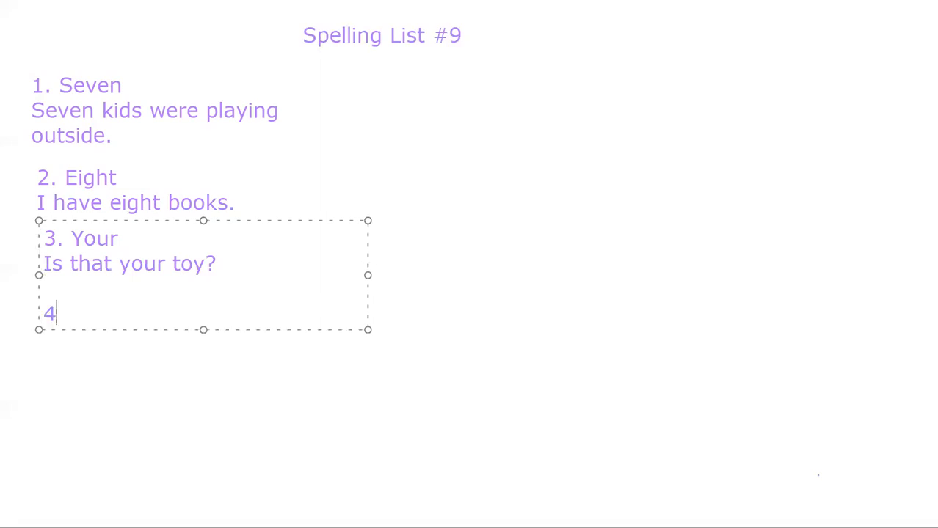
Step: Complete '4. Because' and place the cursor on the line below it
type(".")
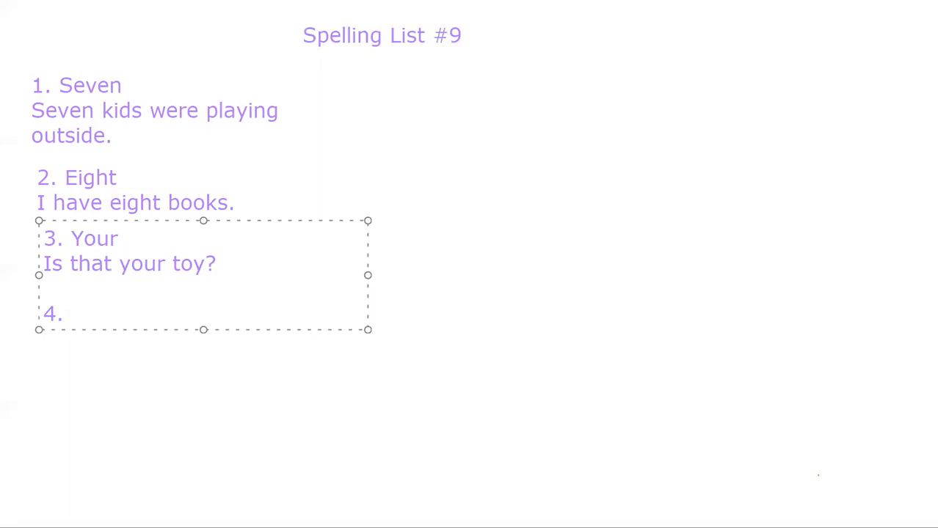
type("Becau")
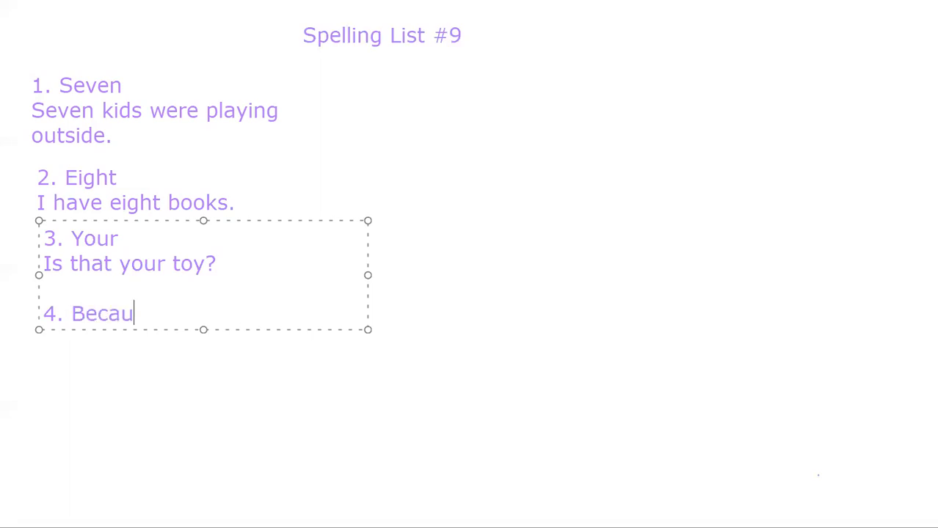
type("se")
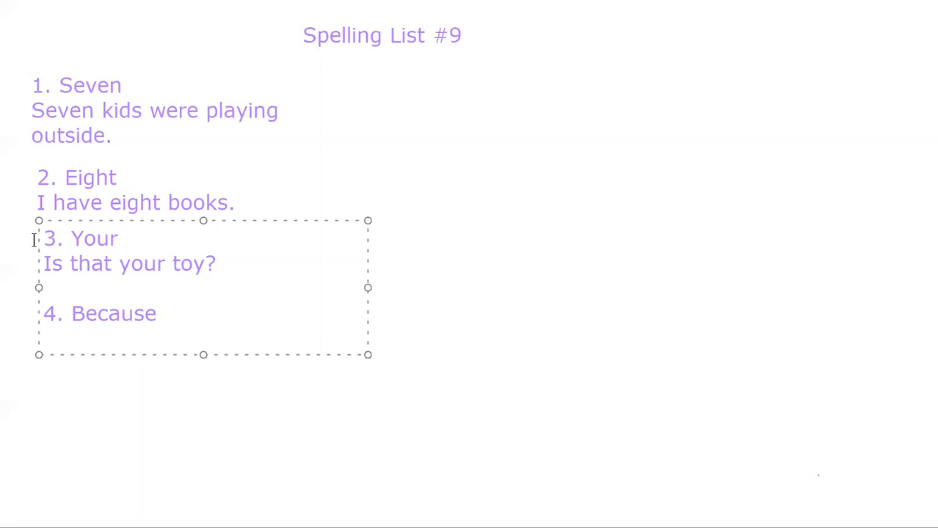
left_click(44, 338)
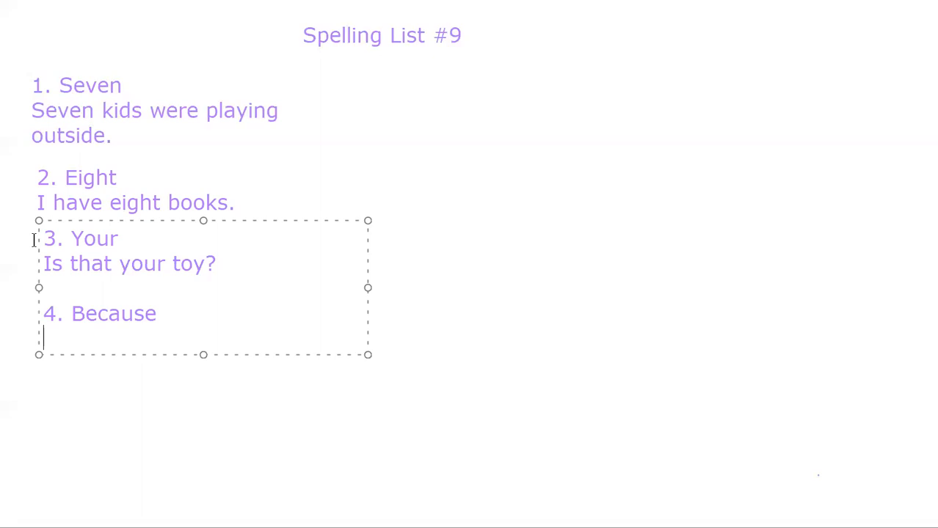
Step: Enter the sentence 'I like you because you are nice.' and begin item 5
type("I")
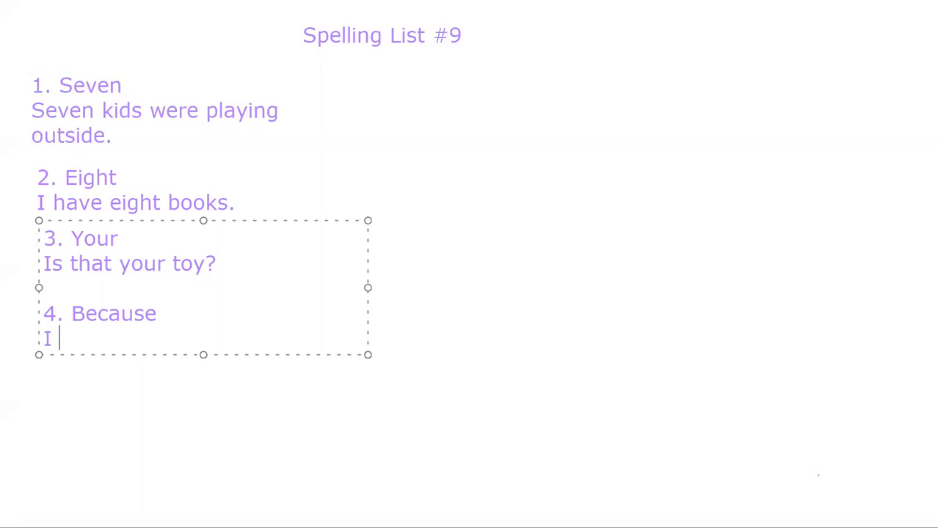
type("like")
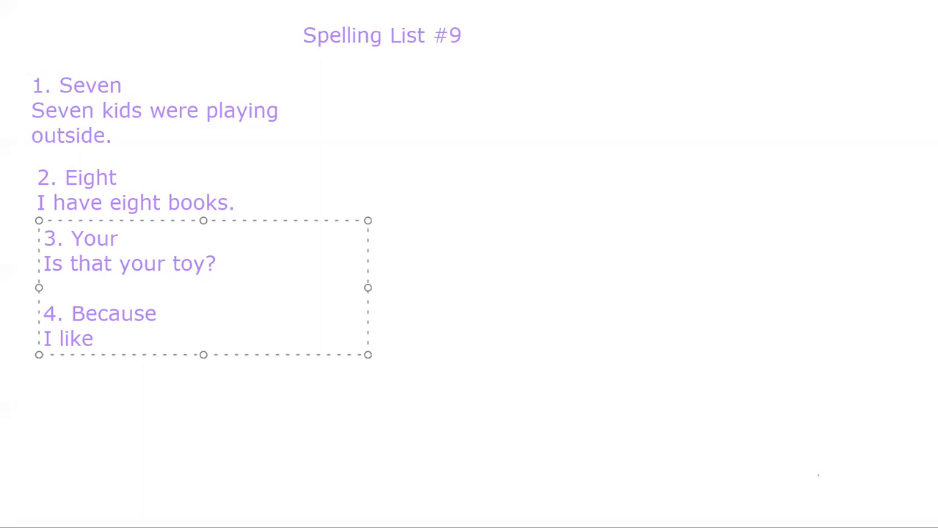
type("yo")
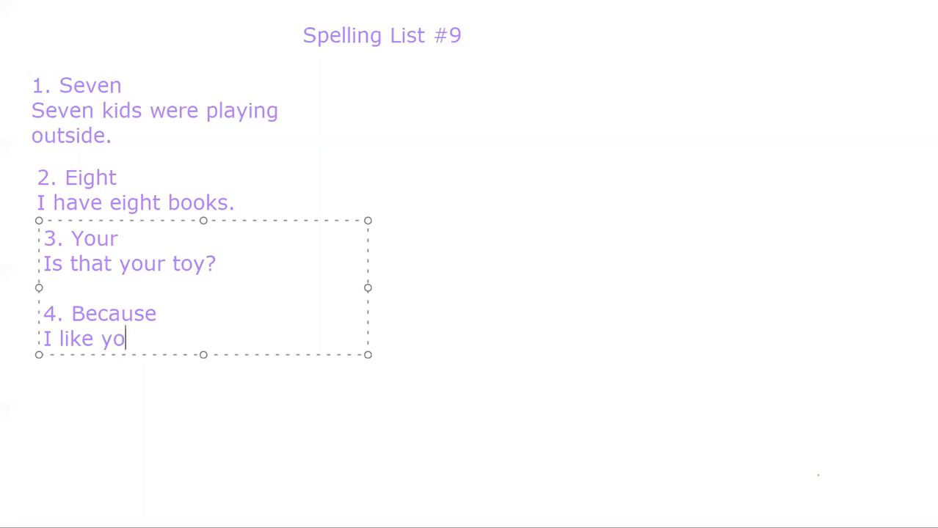
type("u be")
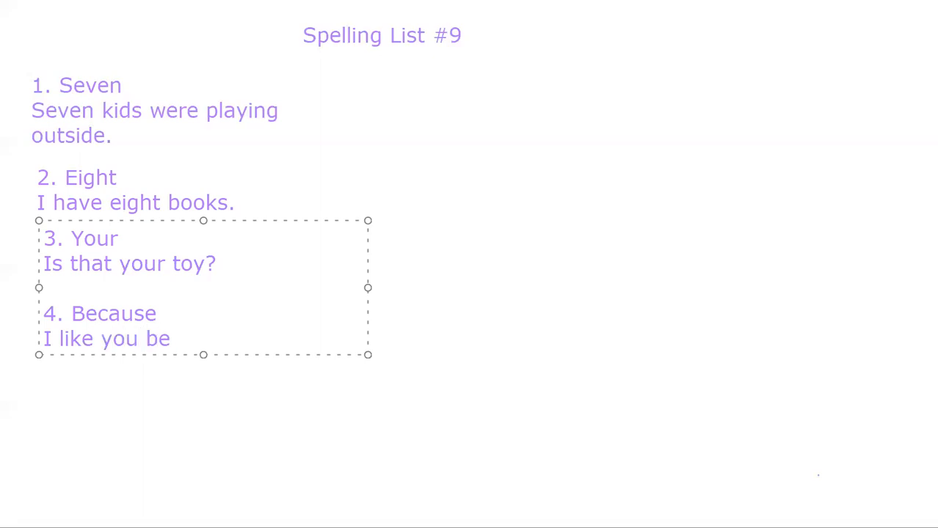
type("cause")
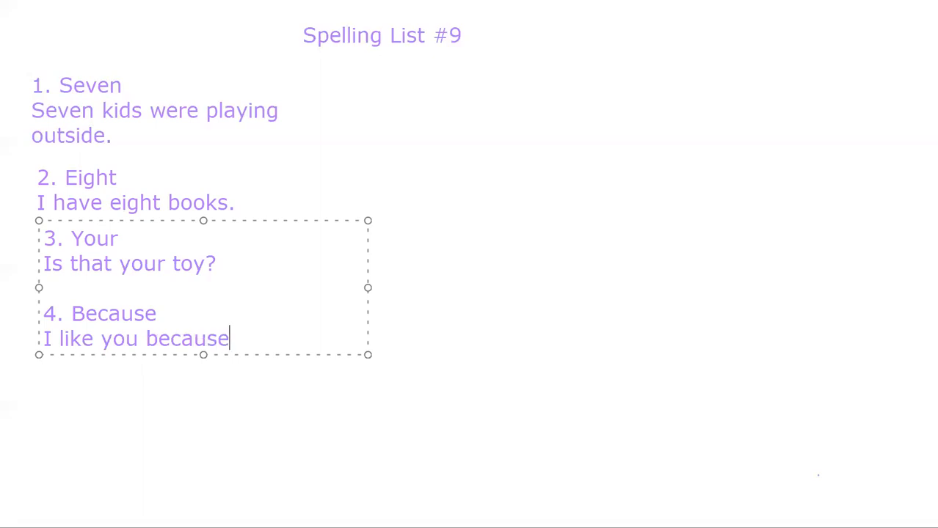
type("you")
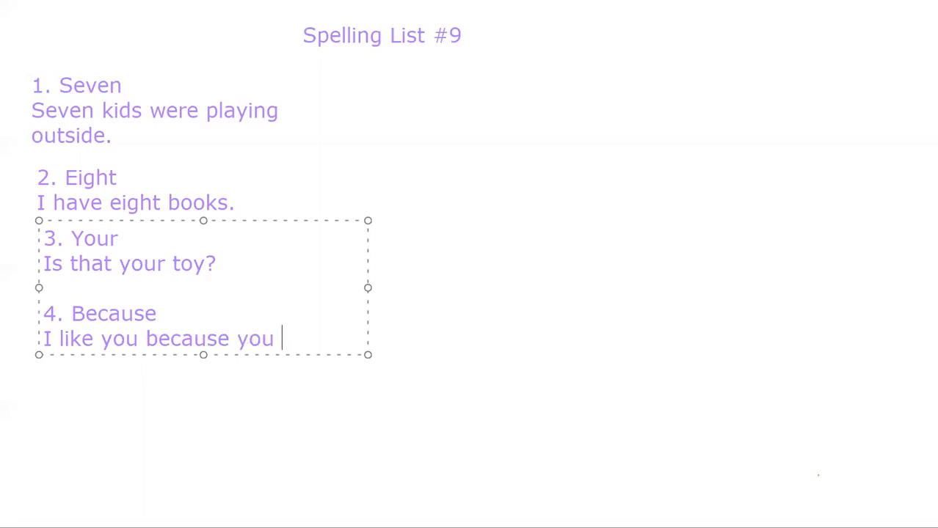
type("are n")
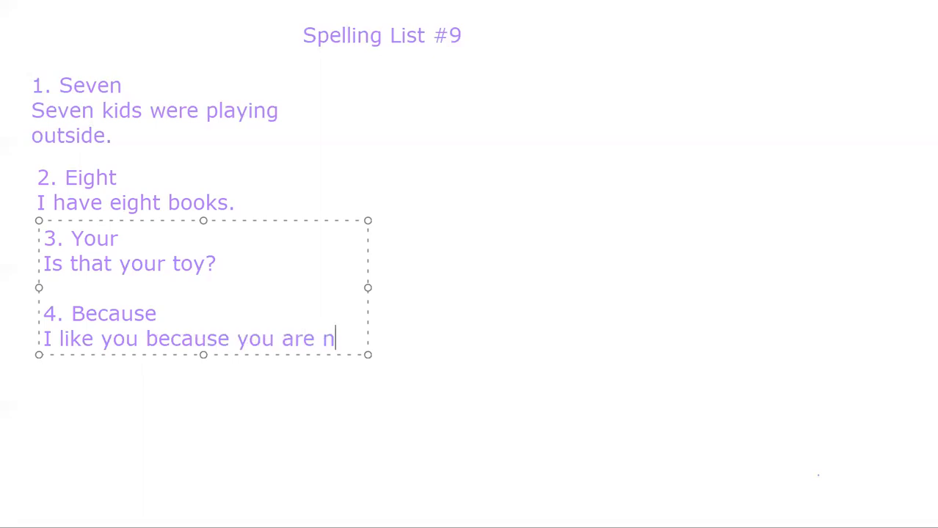
type("ice")
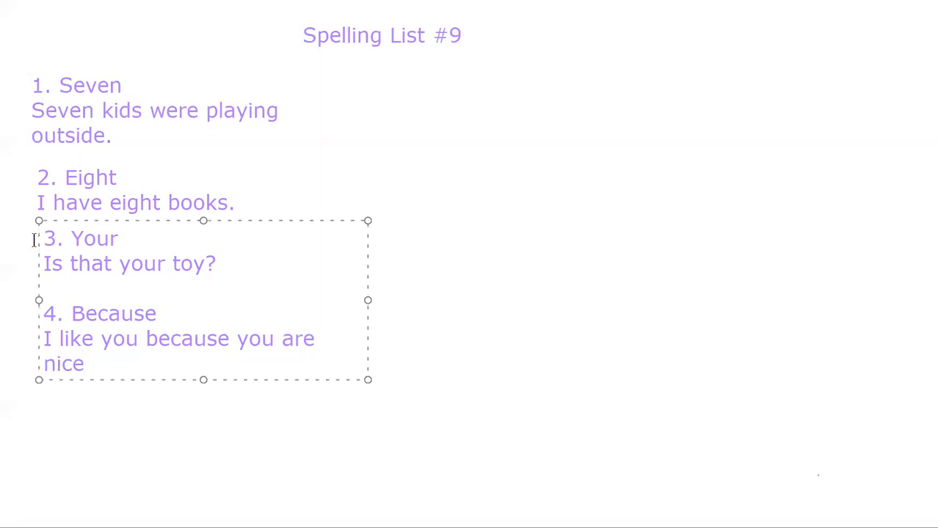
type(".")
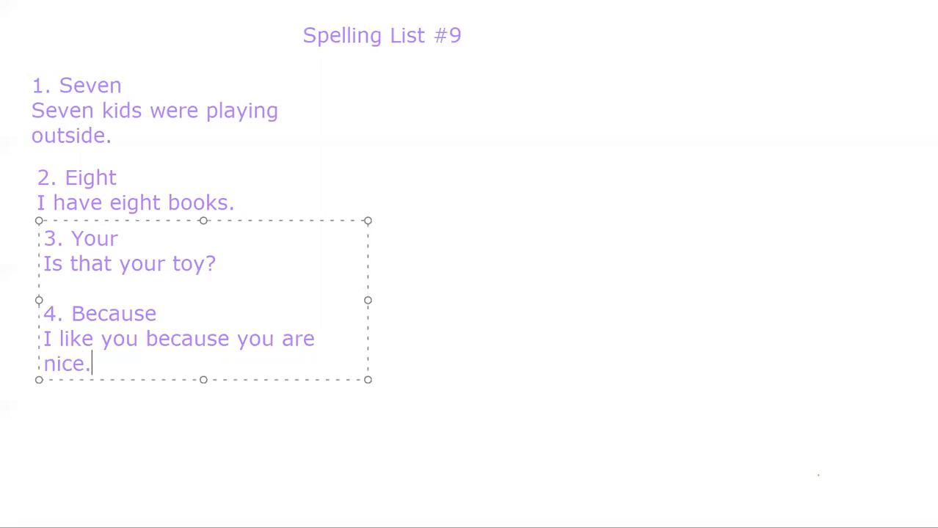
key("enter")
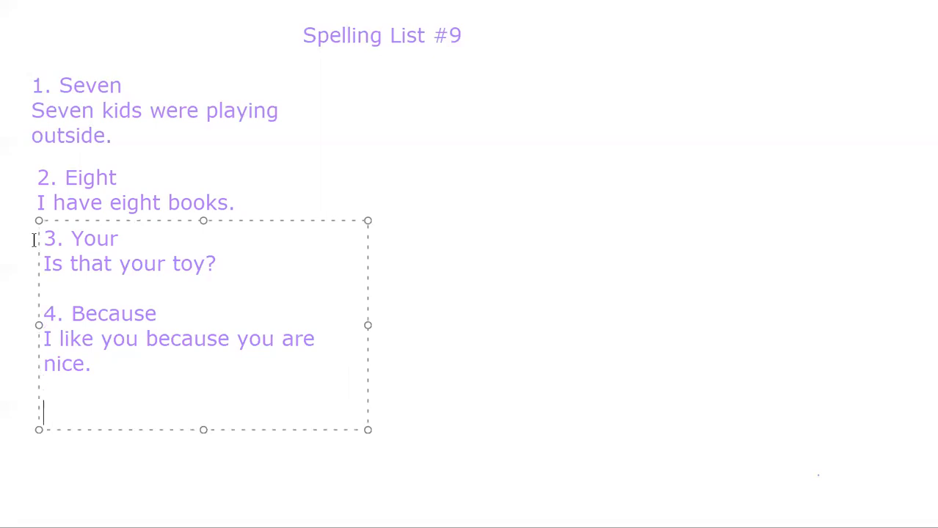
type("5")
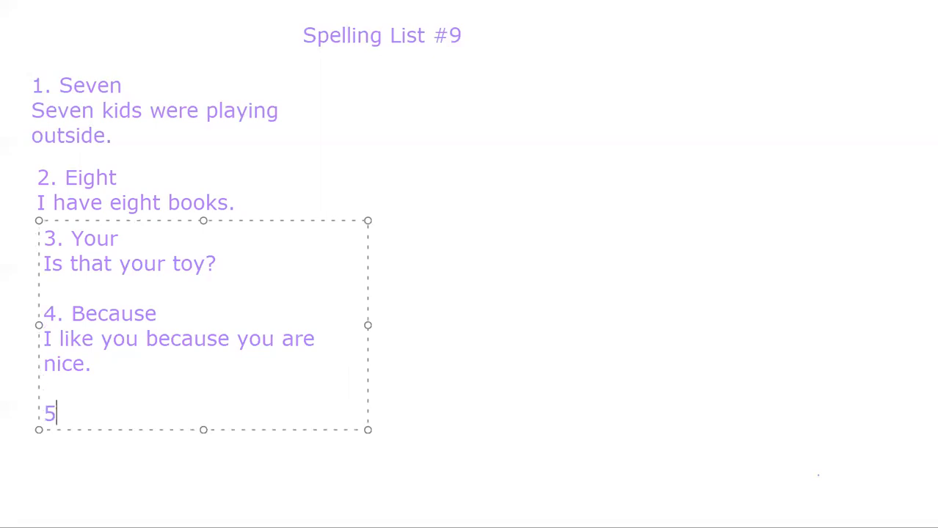
Step: Complete '5. Out' followed by the sentence 'We are out of paper.'
type(".")
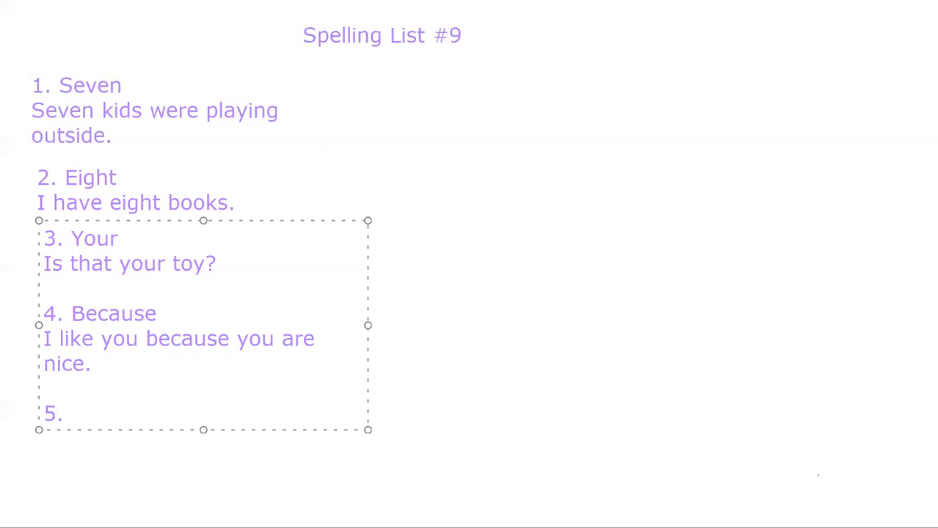
left_click(70, 413)
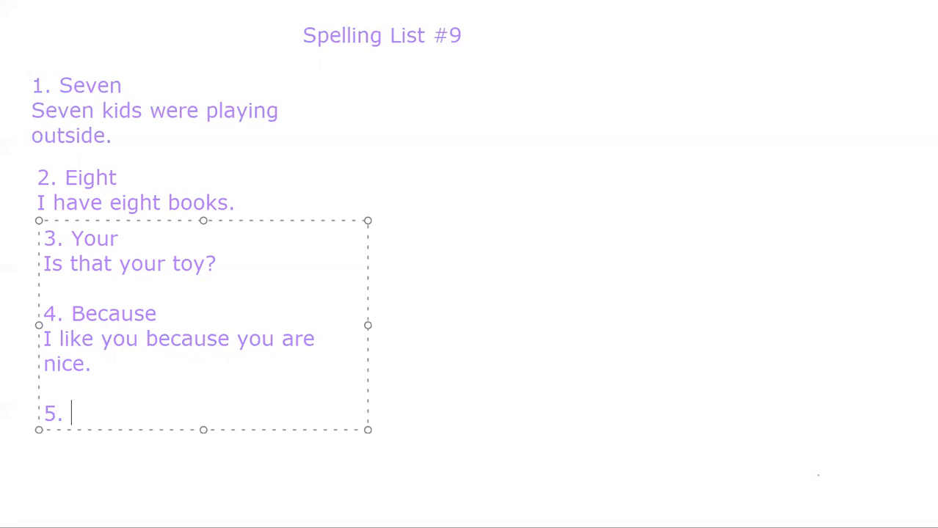
type("Out")
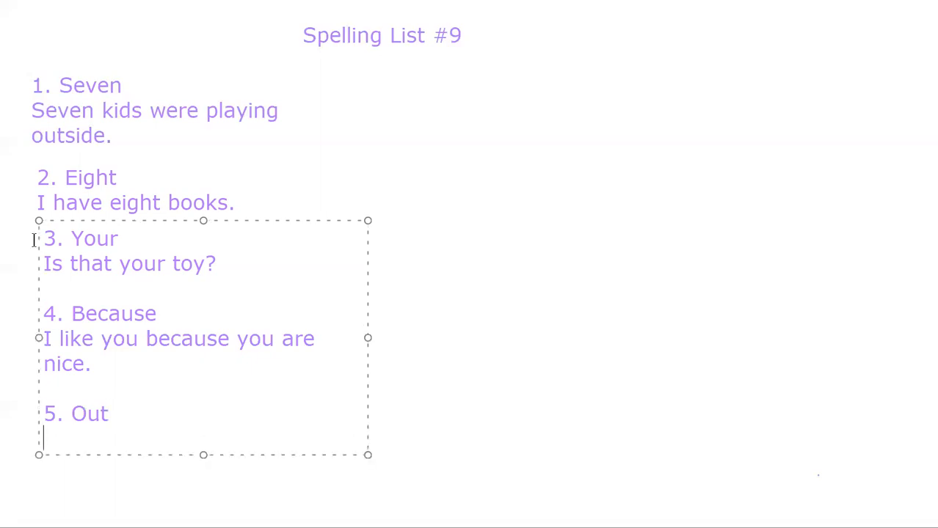
type("We are out of")
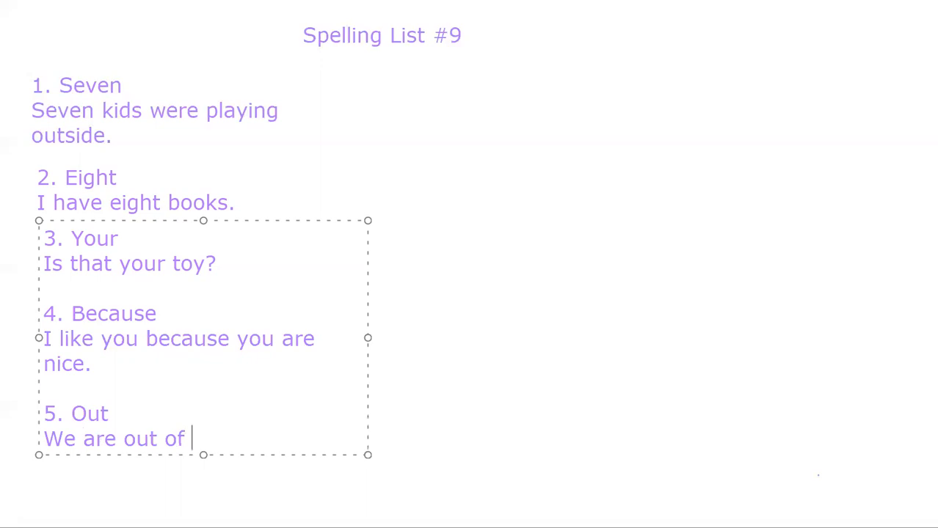
type("pape")
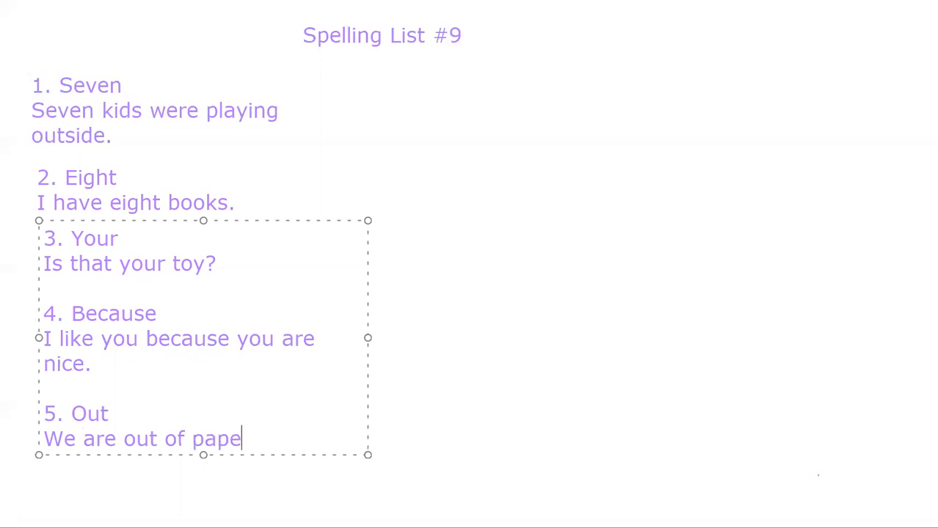
type("r.")
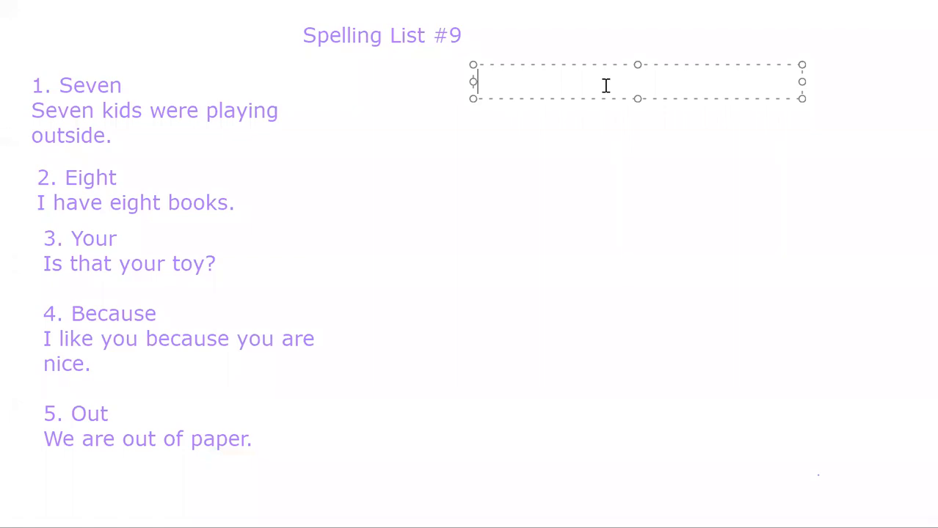
Step: Enter '6. From' in a new right-column text box with 'This present is from my friend.'
type("6. From")
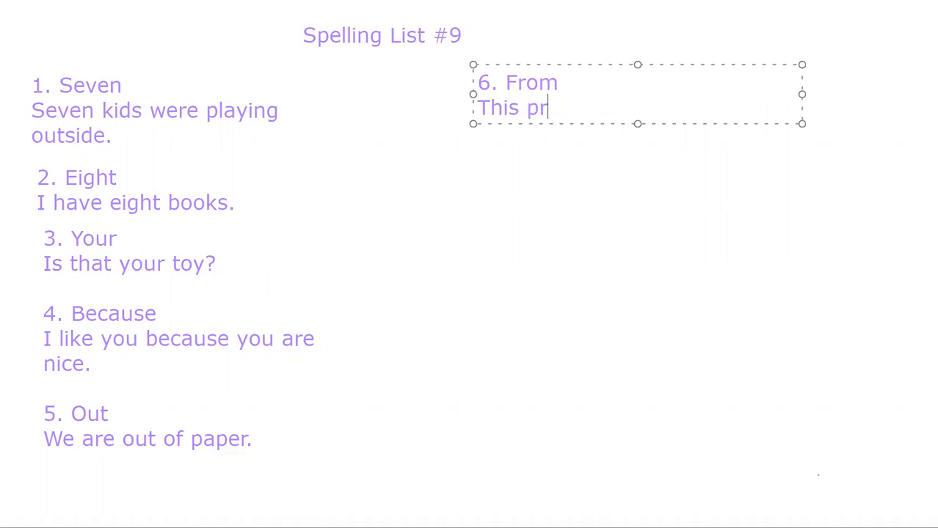
type("esent is from my fr")
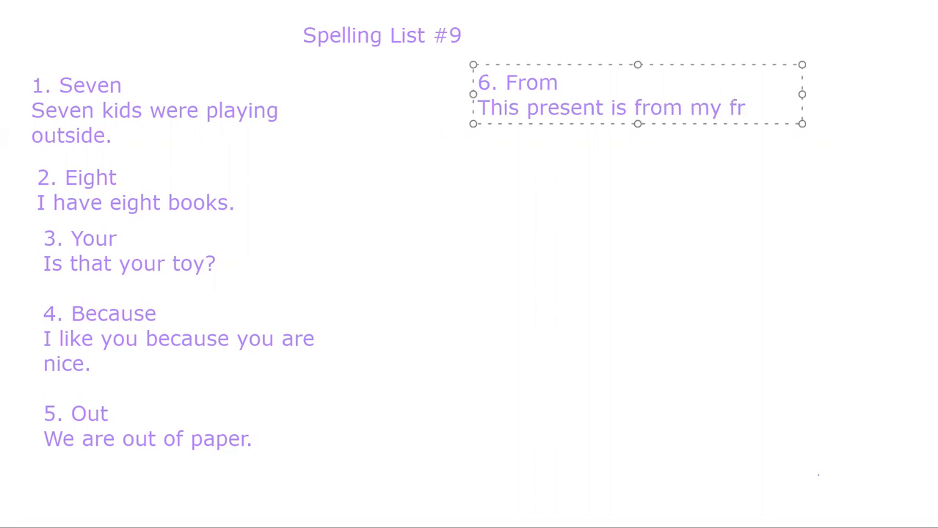
type("iend.")
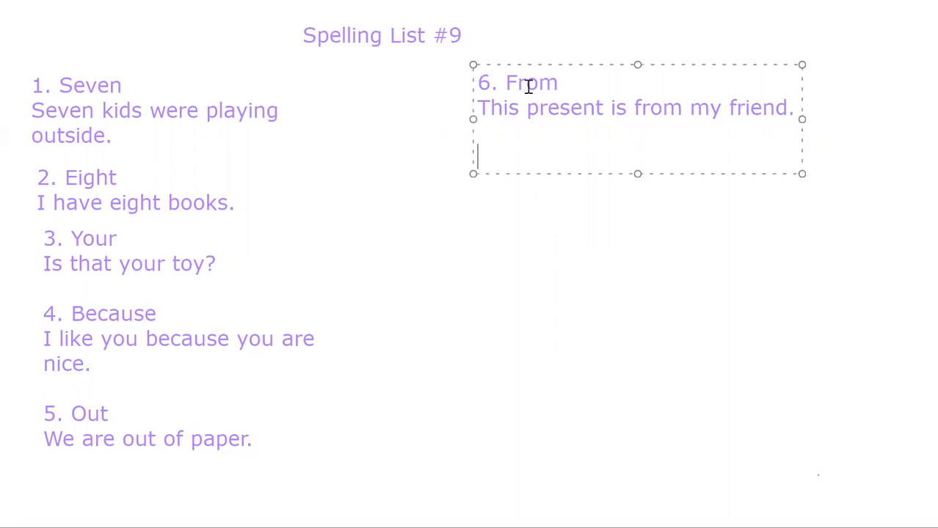
Step: Enter '7. Who' followed by the sentence 'Who knows how to skate?'
type("7.")
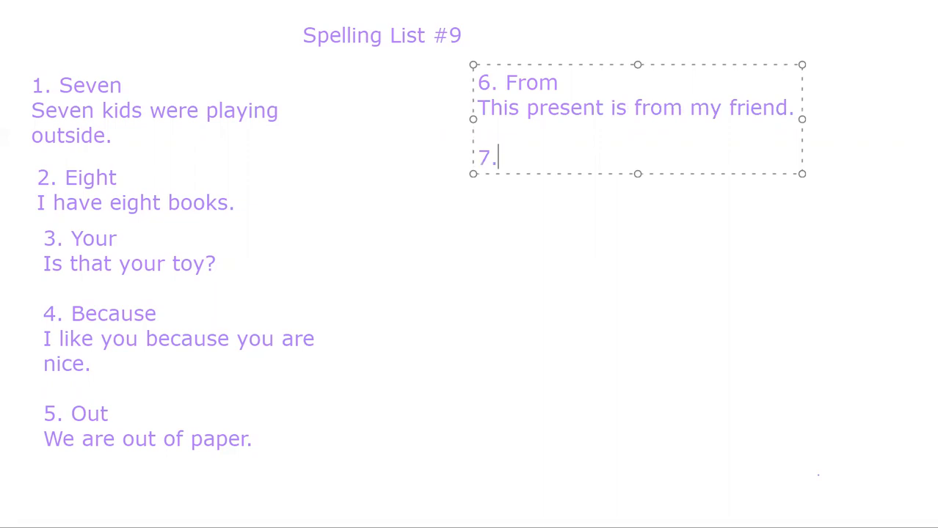
type("Who")
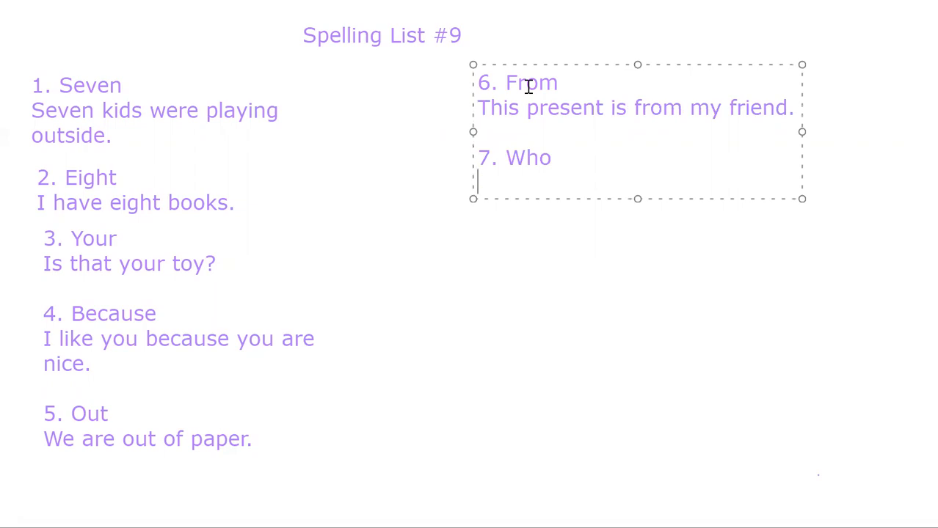
type("Who knows how to skate?")
type("8. Her")
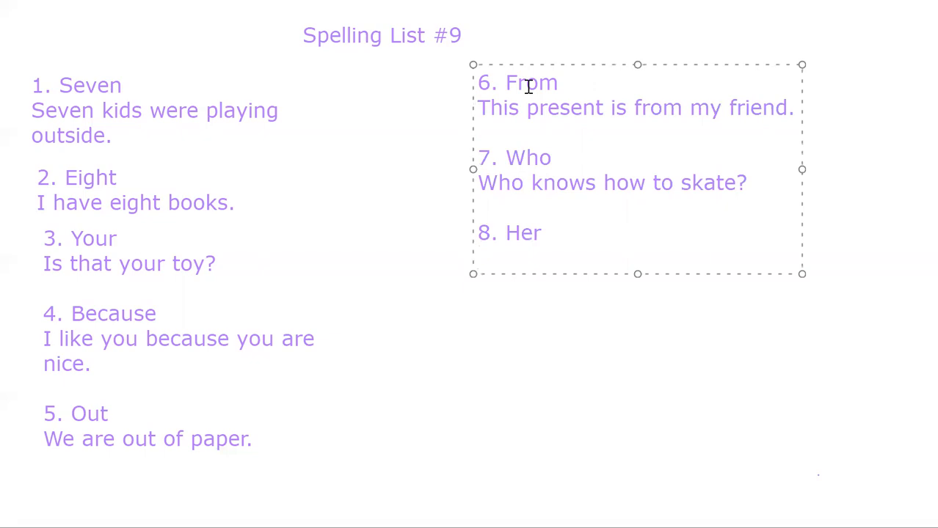
Step: Start the sentence 'My friend and her sister are playing.' under '8. Her'
left_click(478, 258)
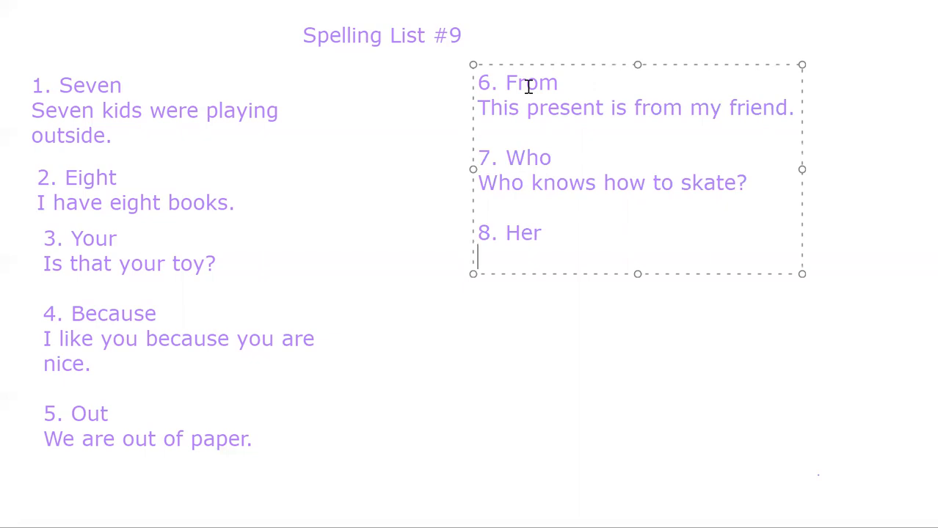
type("My friend and her sister are playing.")
type("We can first pla")
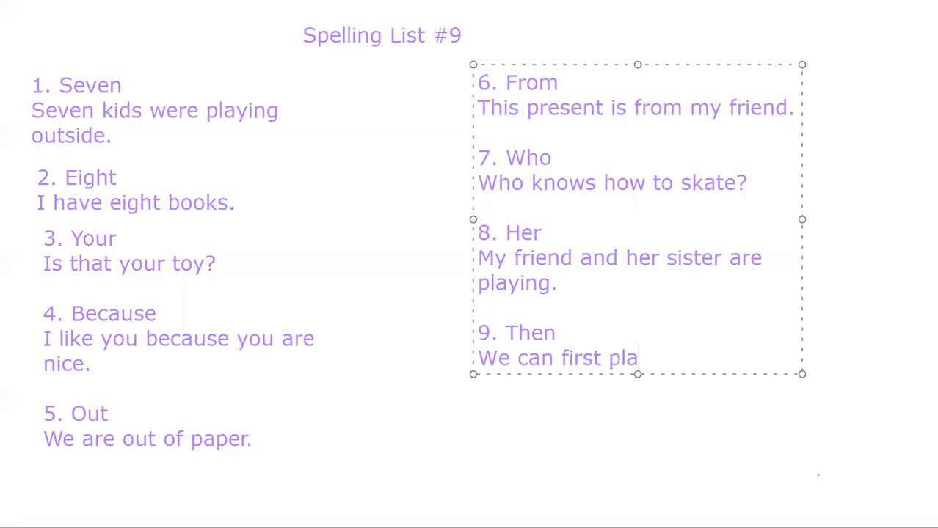
Step: Finish 'We can first play tag, then play soccer.' under '9. Then' and begin item 10
type("y tag, then")
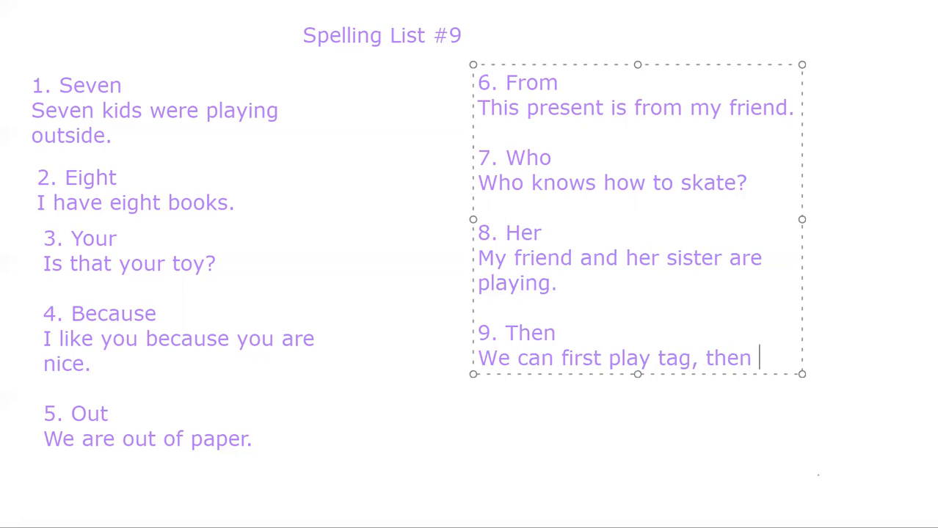
type("play soccer")
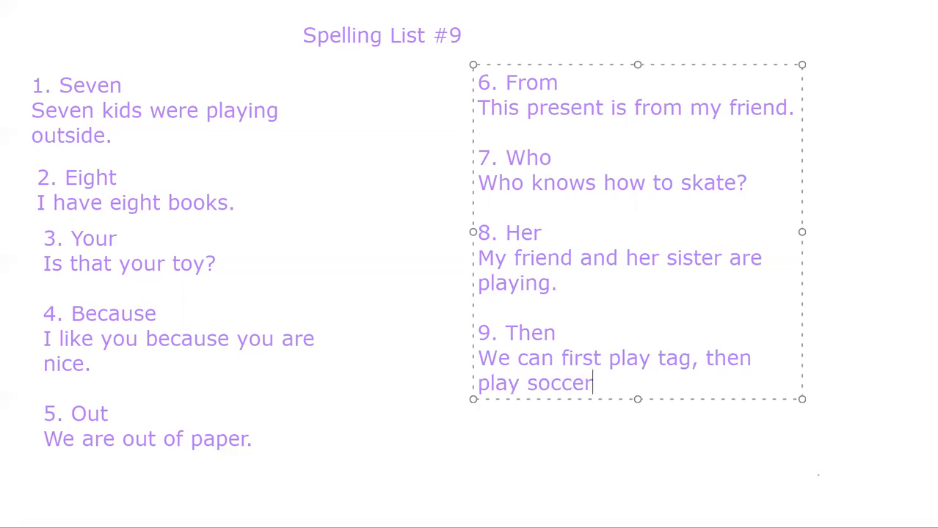
type(".")
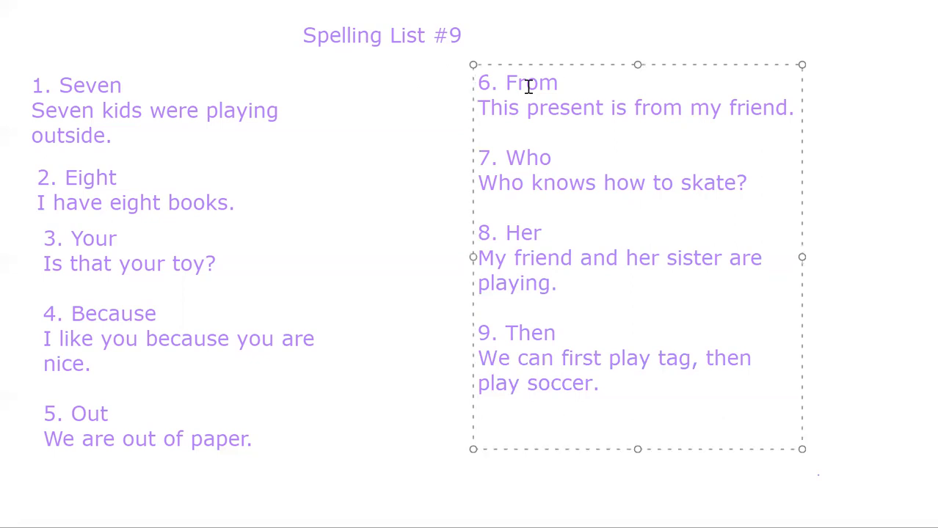
type("10.")
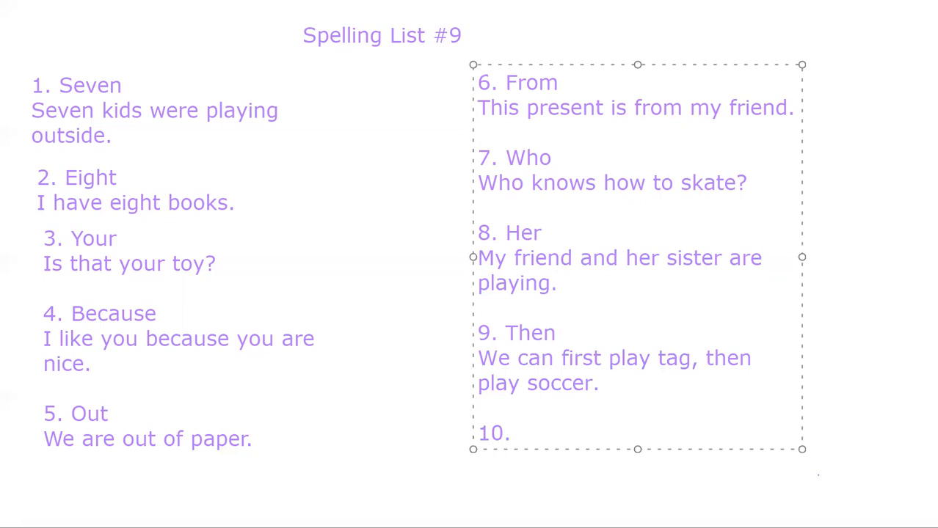
Step: Complete '10. Red' followed by the sentence 'The ladybug is red with black dots.'
left_click(516, 433)
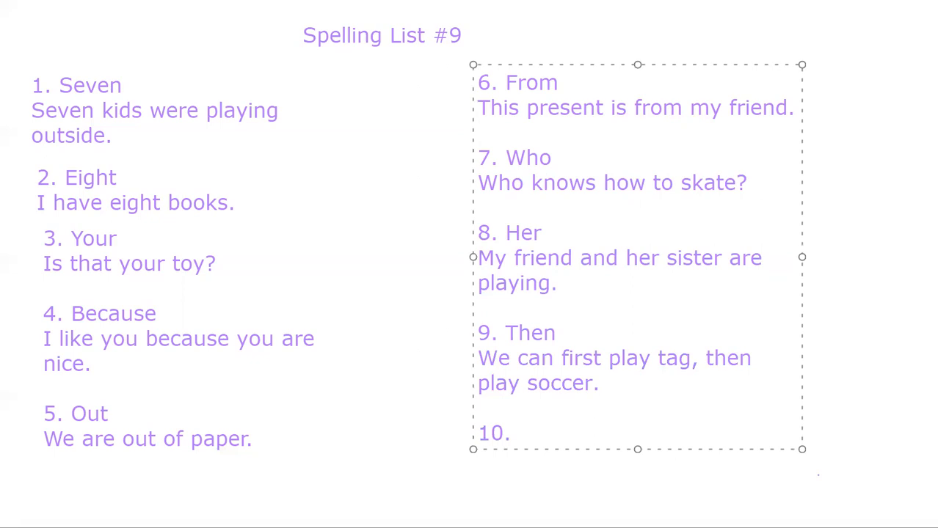
type("Red")
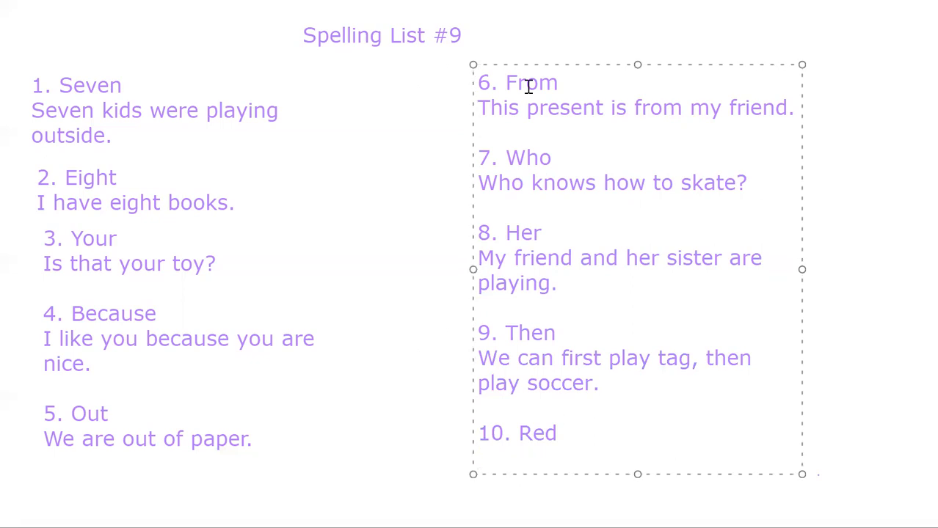
type("The lady")
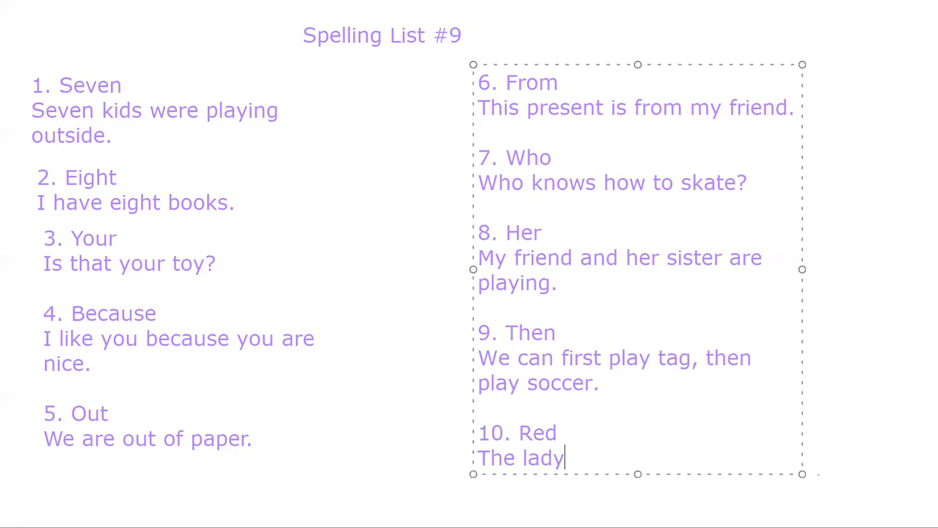
type("bug is")
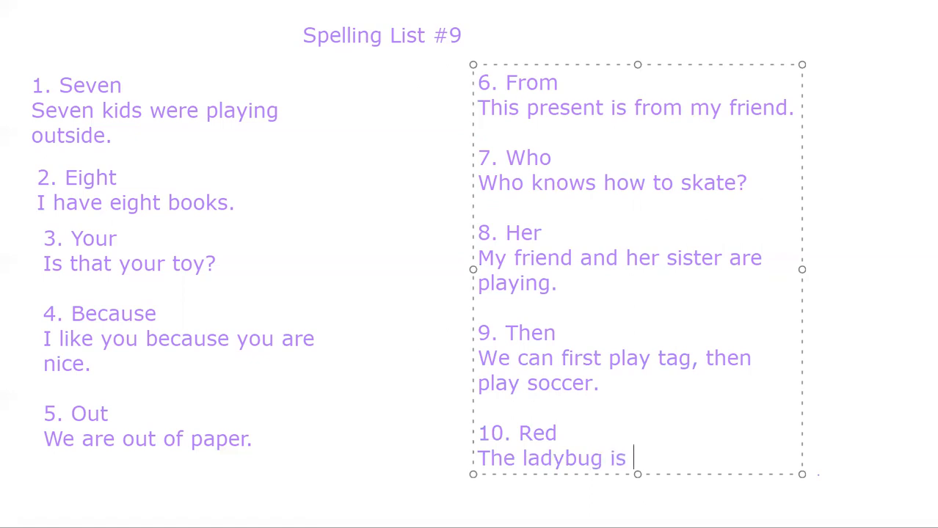
type("red with black dots.")
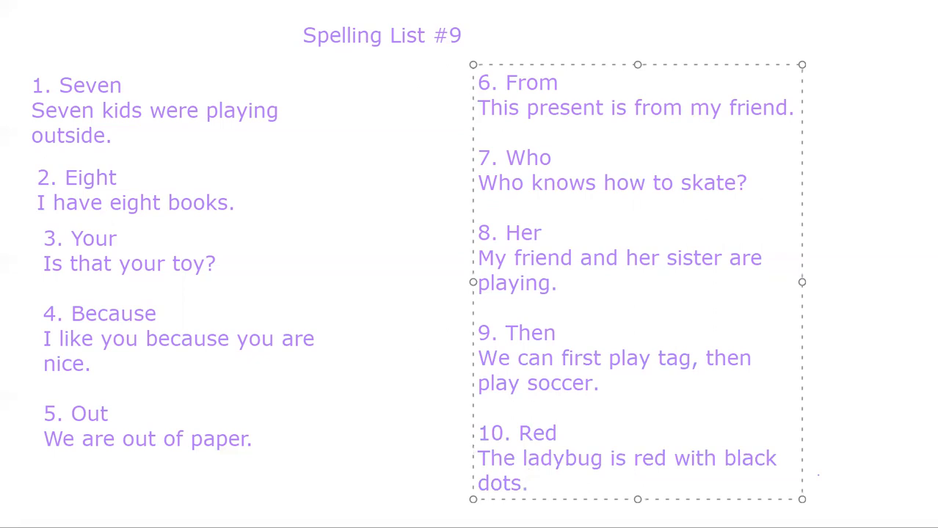
left_click(528, 483)
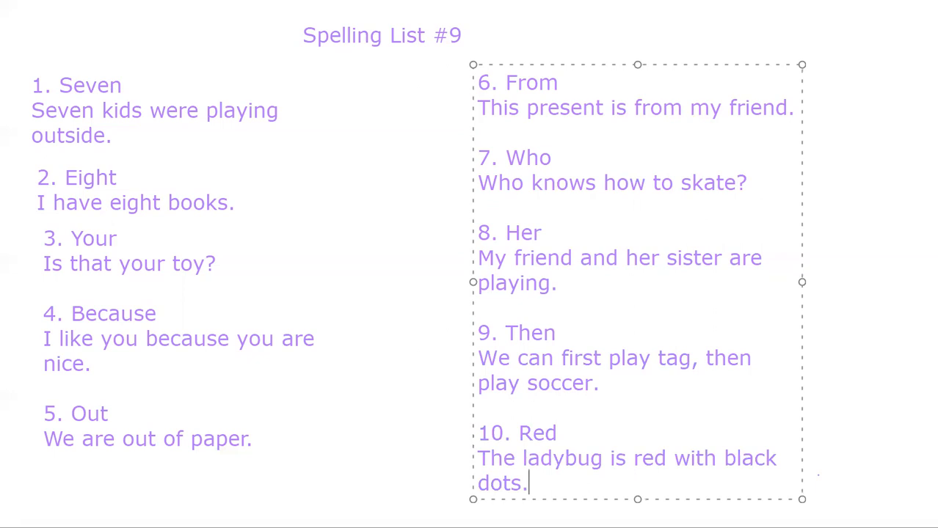